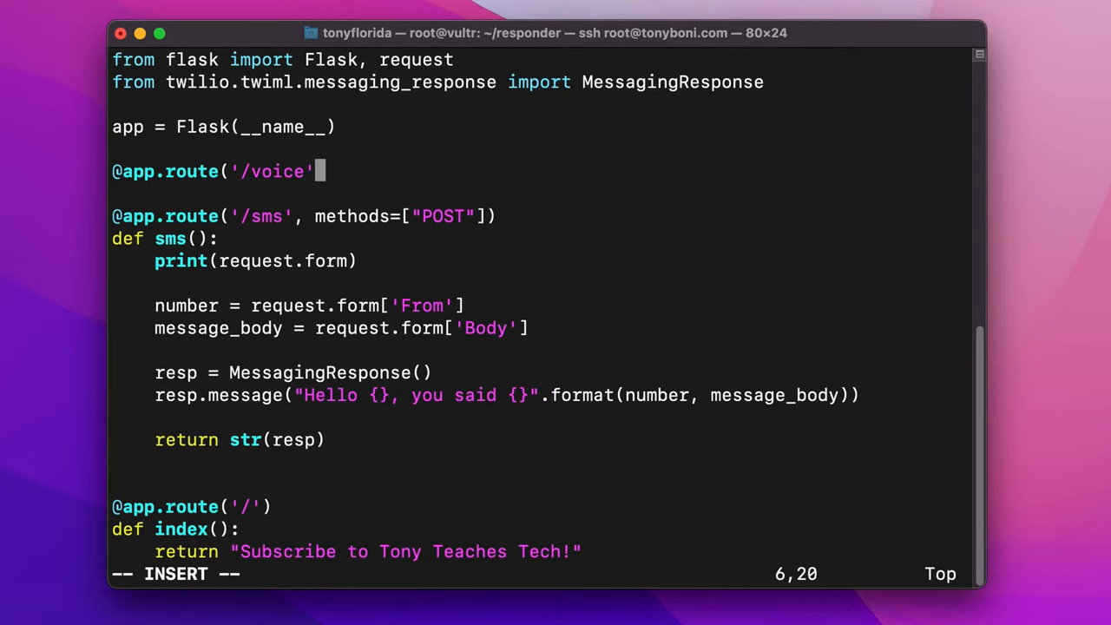
Step: Make the /voice route accept POST and import VoiceResponse from twilio.twiml
type(", methods=[\"POST\"])")
type("resp = VoiceResponse(")
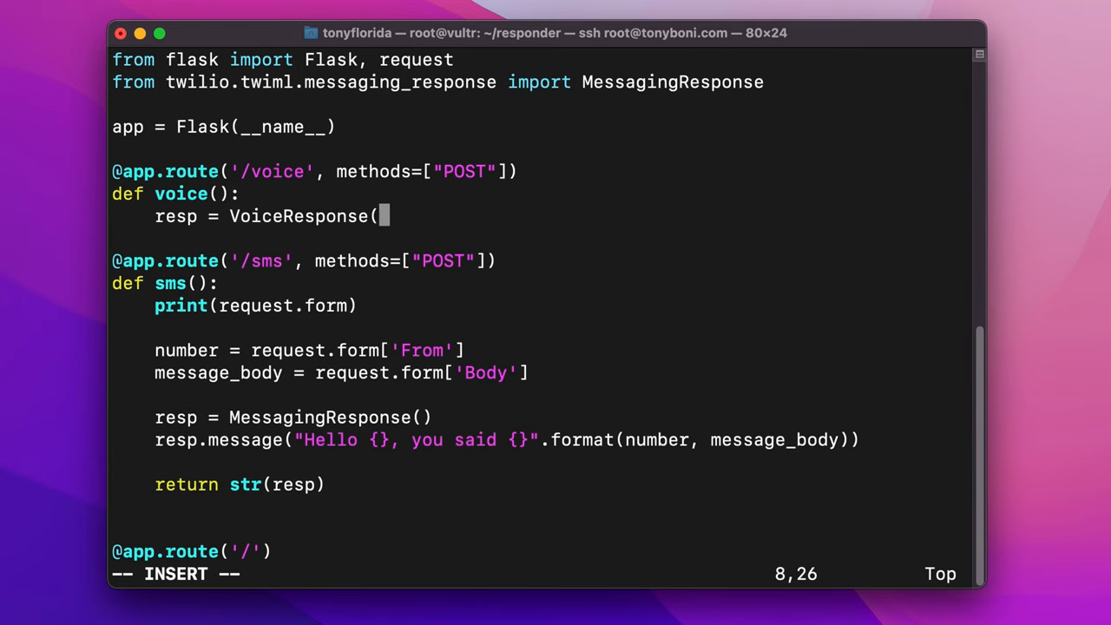
type("from twilio.twiml.voice_response import VoiceResponse")
type("resp.")
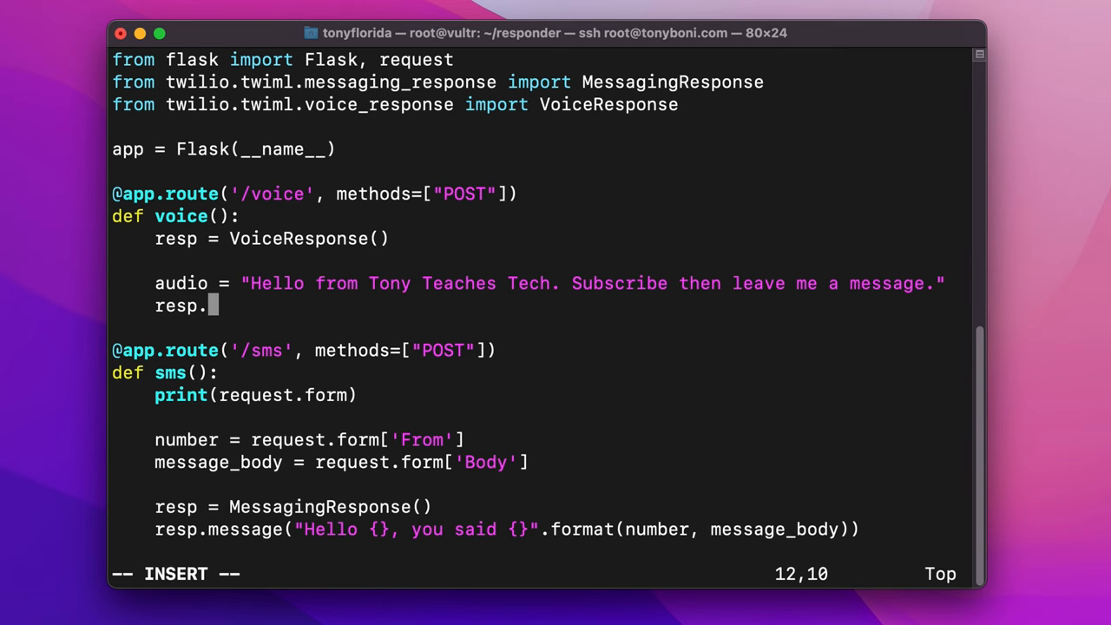
Step: Have the response say the greeting in a male voice, record, hang up and return str(resp)
type("say(audio, vo")
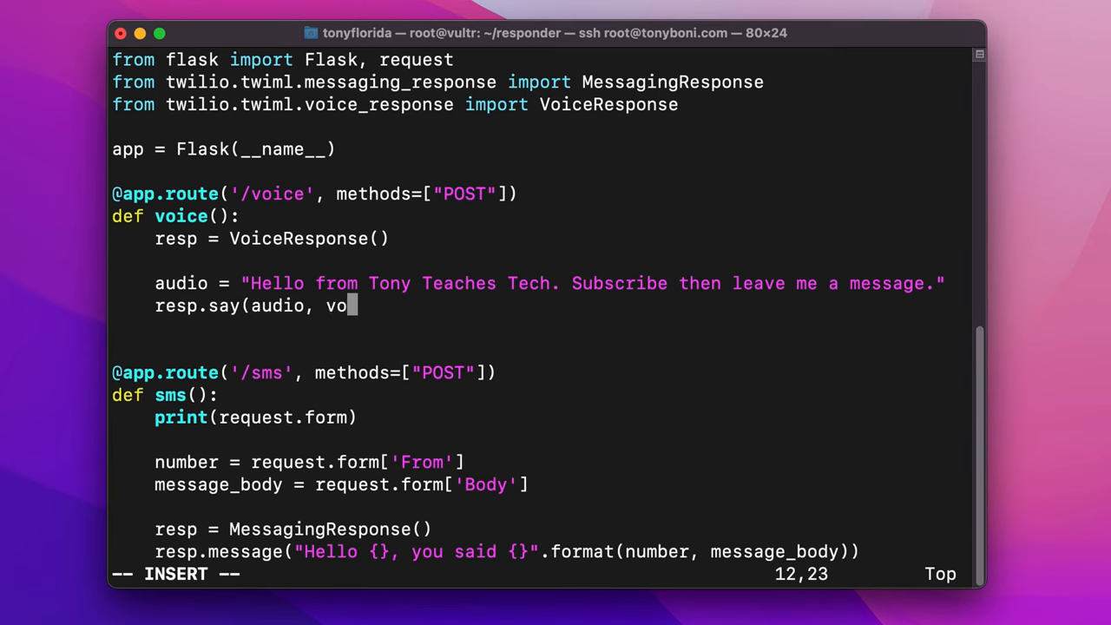
type("ice='male')")
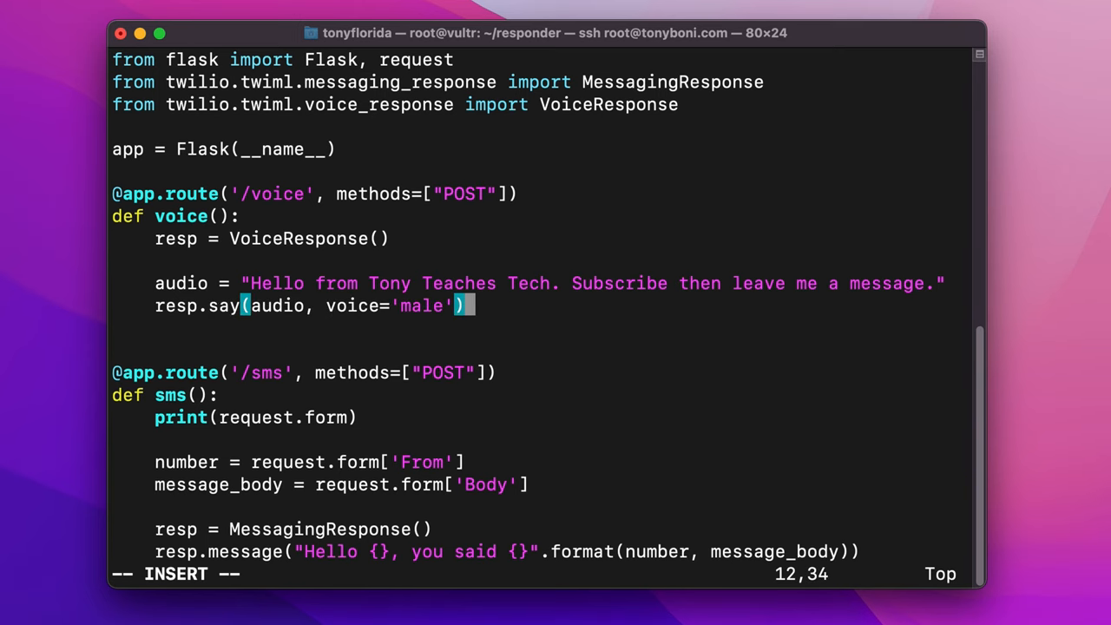
type("resp.reco")
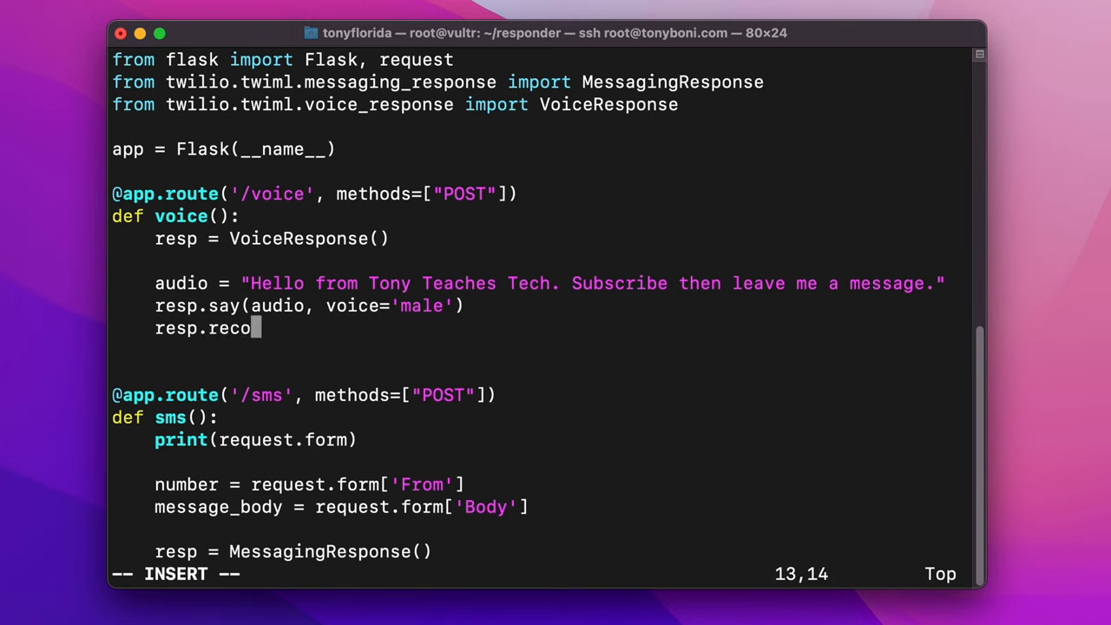
type("rd()")
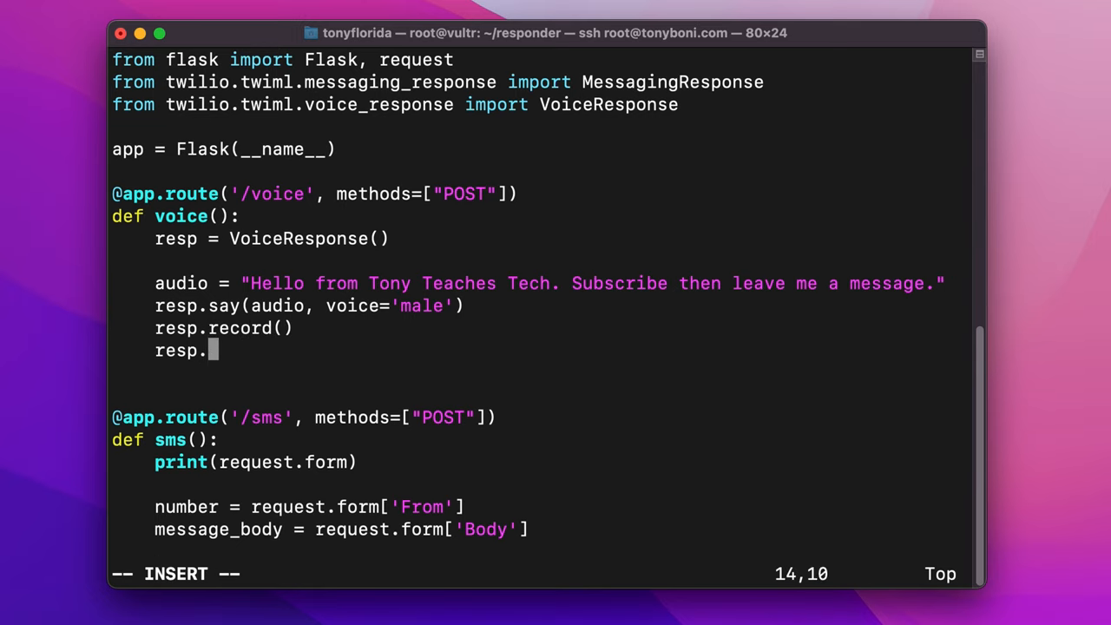
type("hangup()")
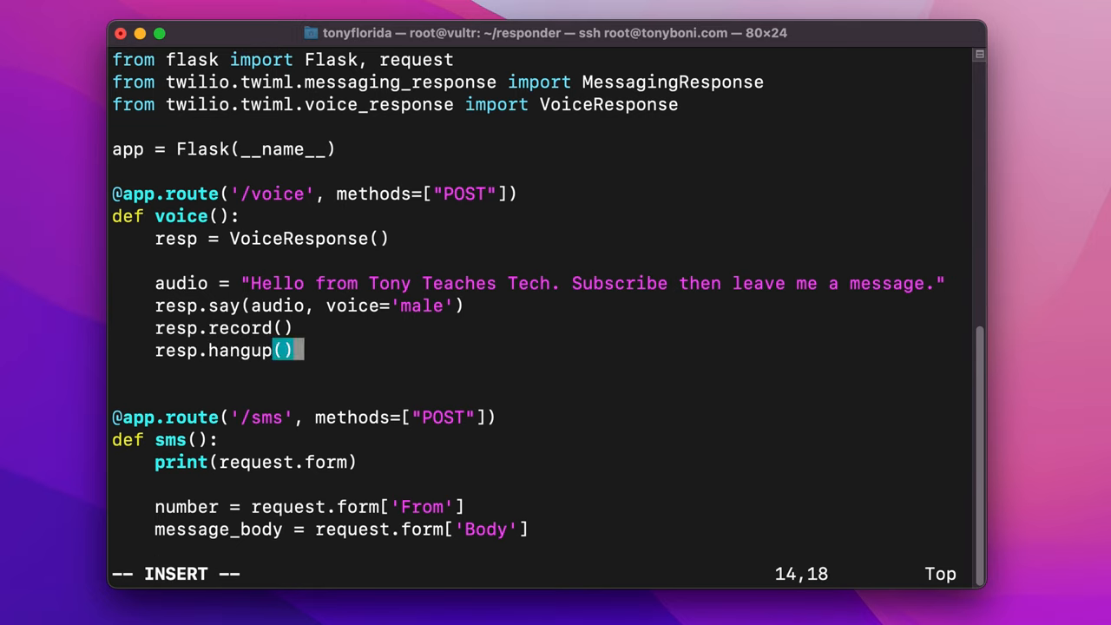
type("return str")
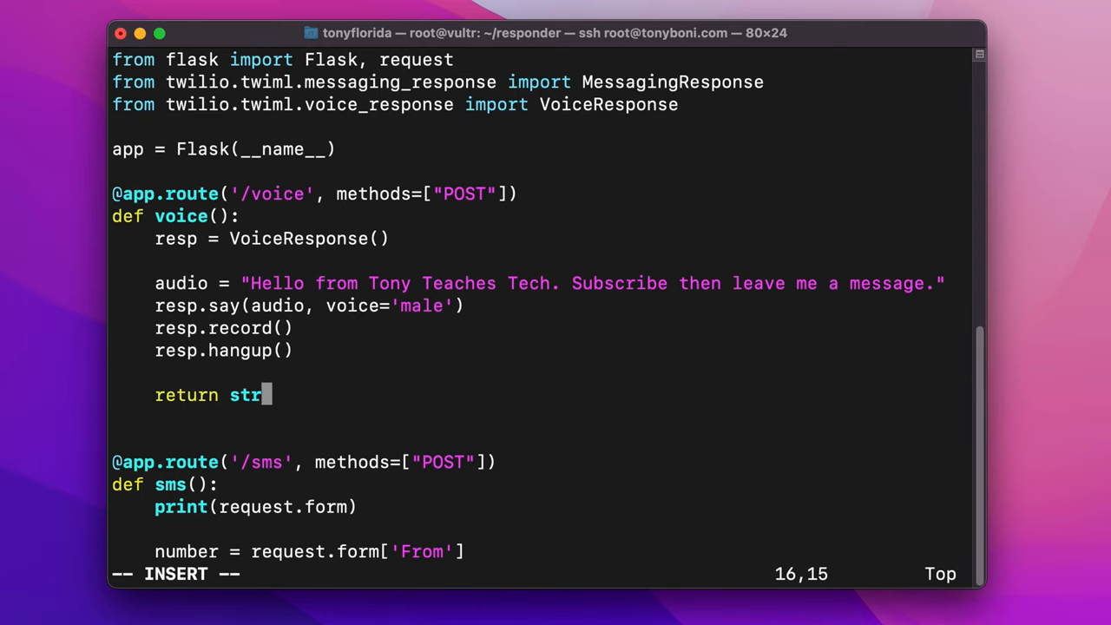
type("(resp)")
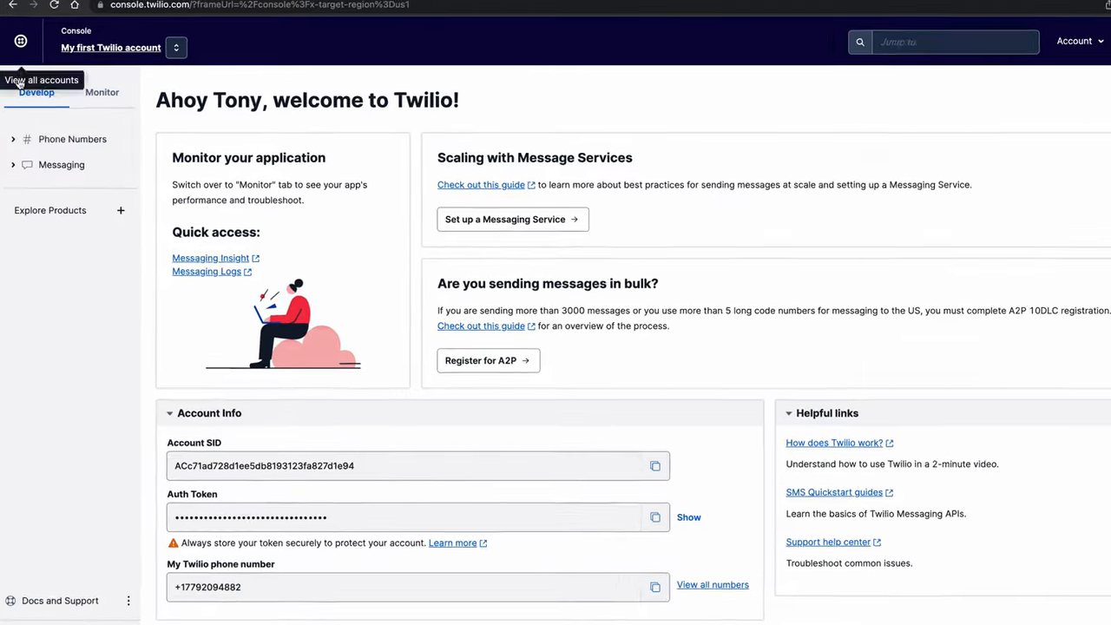
left_click(72, 139)
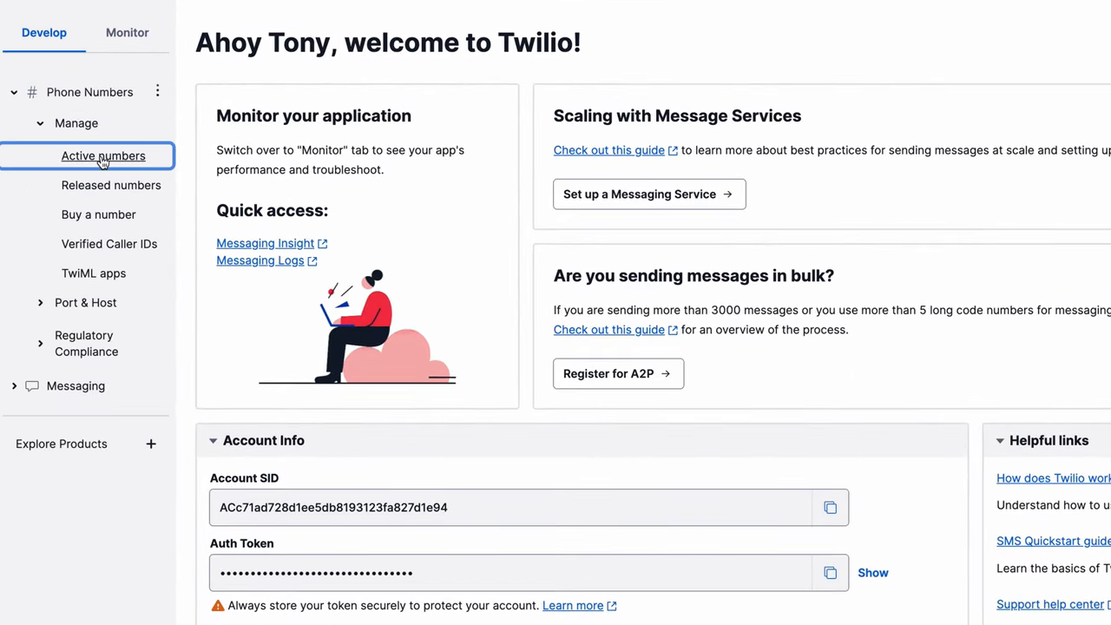
left_click(103, 155)
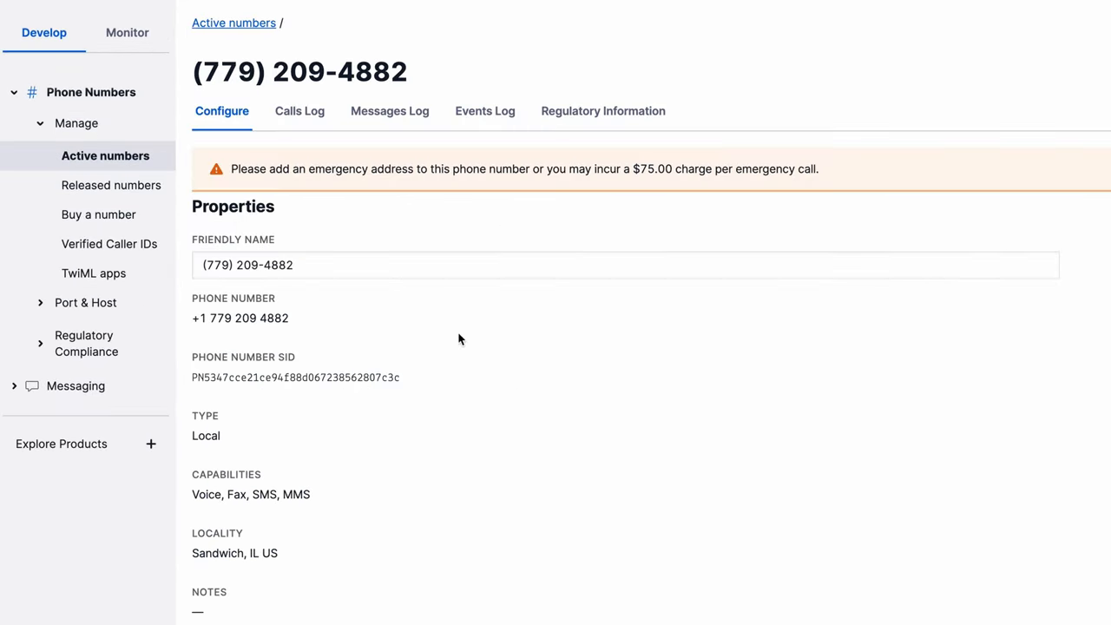
scroll("down", 3)
type("http://tonyboni.com:5")
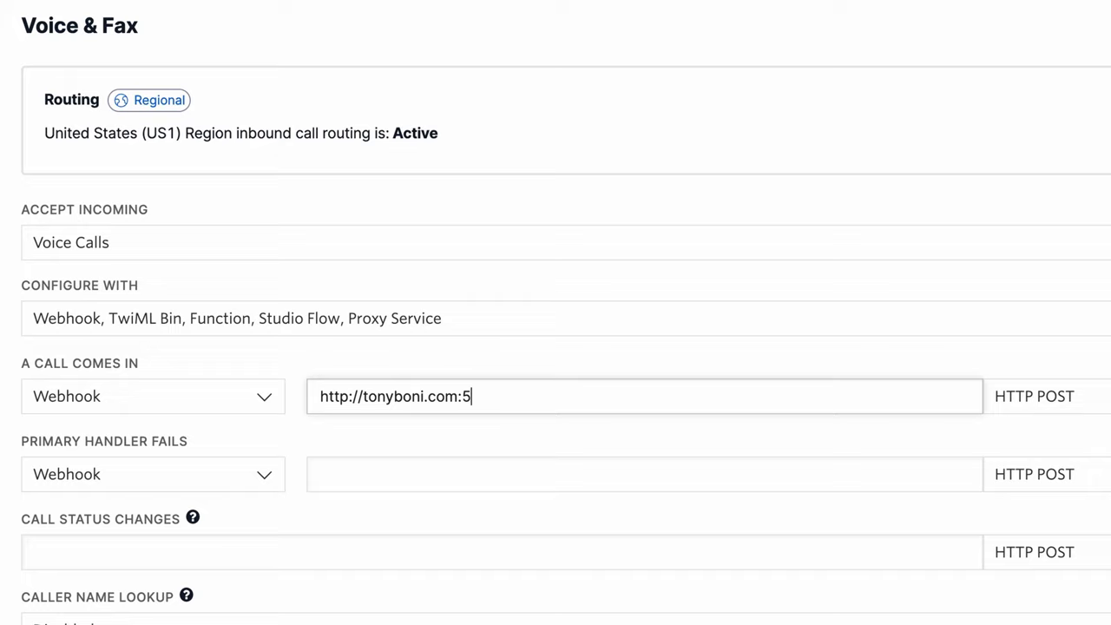
type("000/voice")
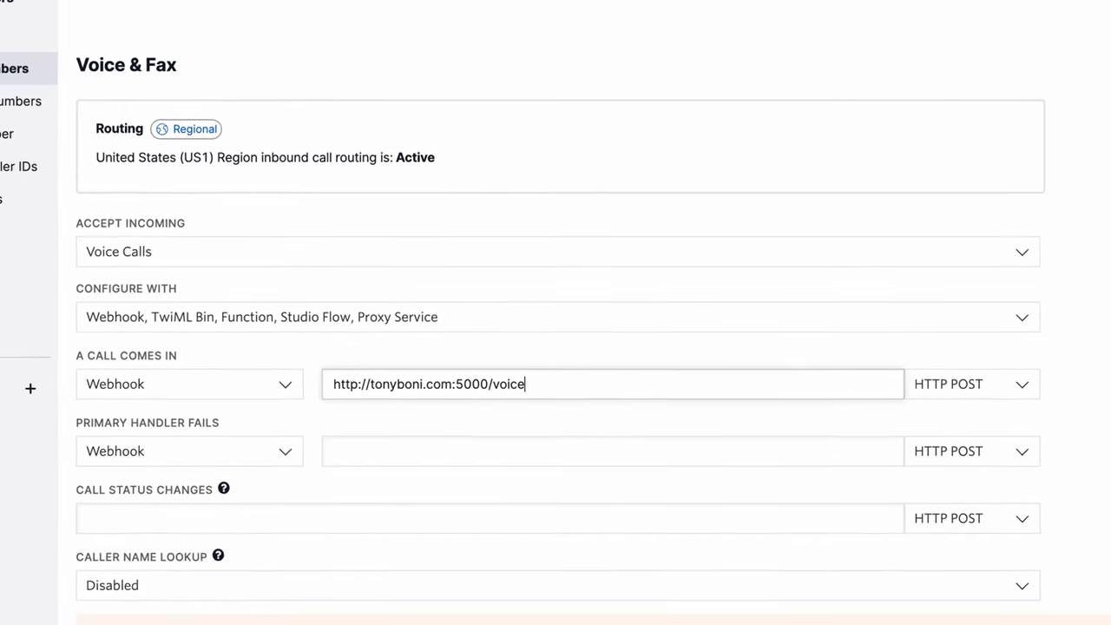
Step: Accept the emergency calling terms and save the number's new webhook configuration
left_click(312, 481)
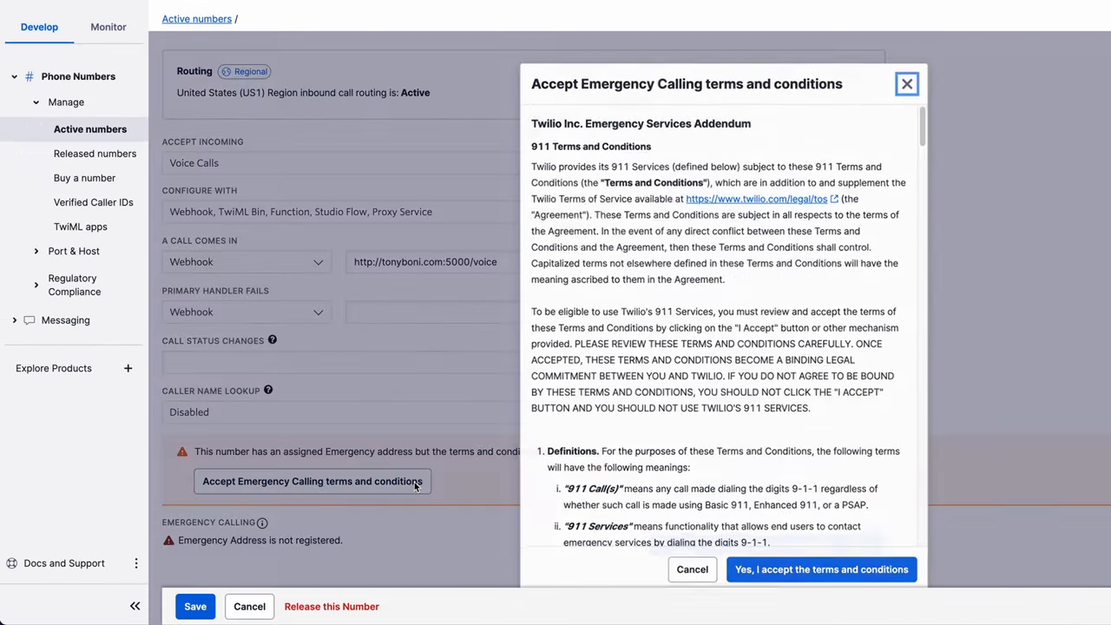
left_click(819, 570)
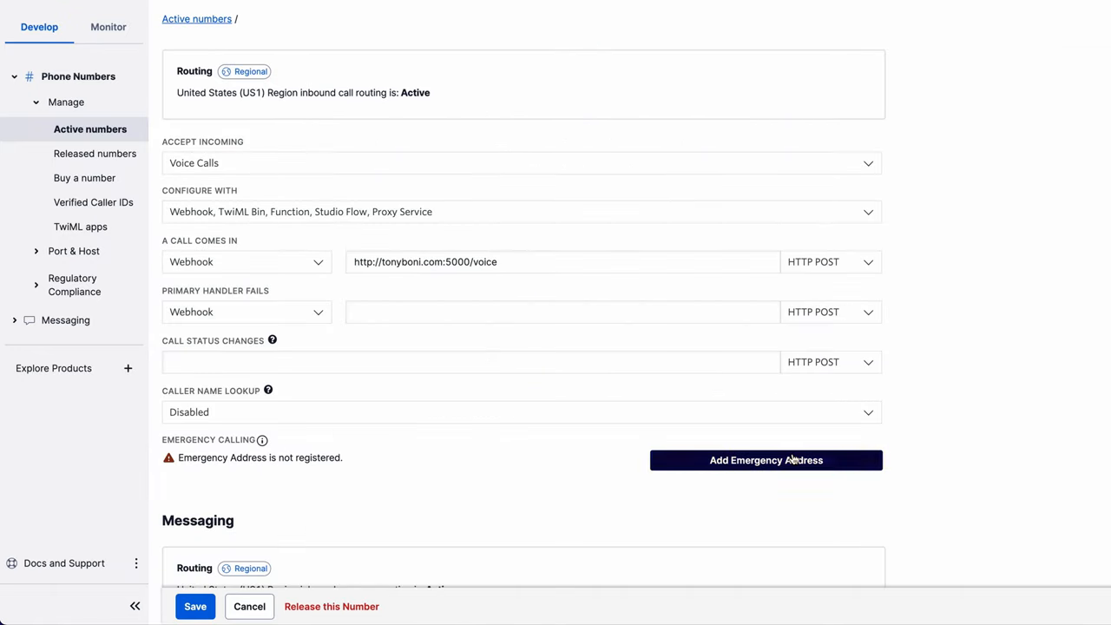
left_click(765, 460)
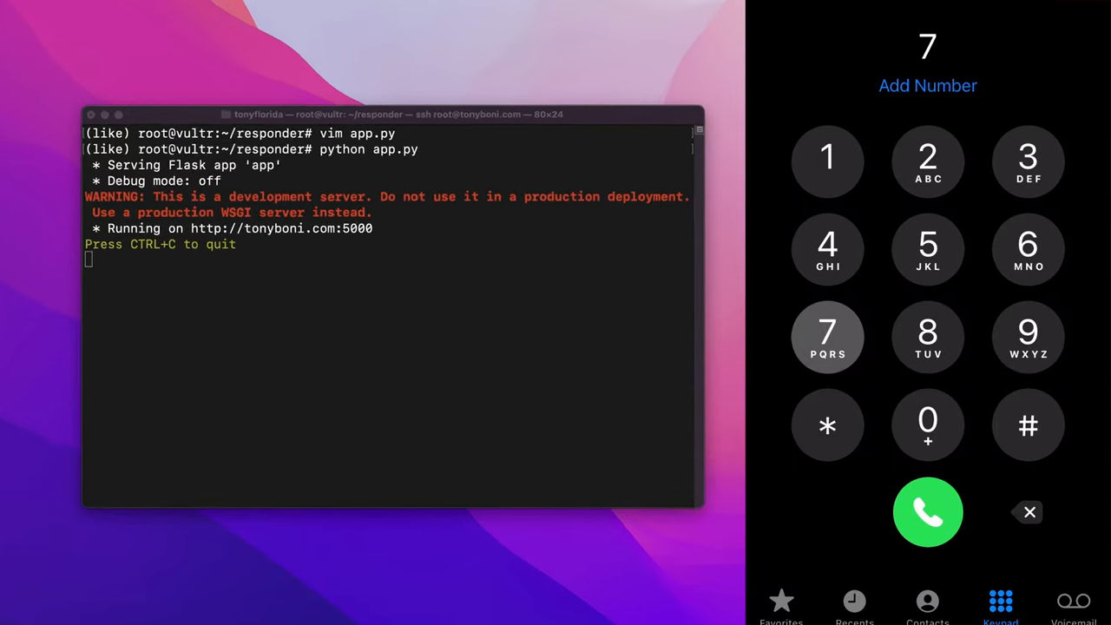
Step: Dial the Twilio number from the phone, listen to the greeting, then end the call
left_click(927, 511)
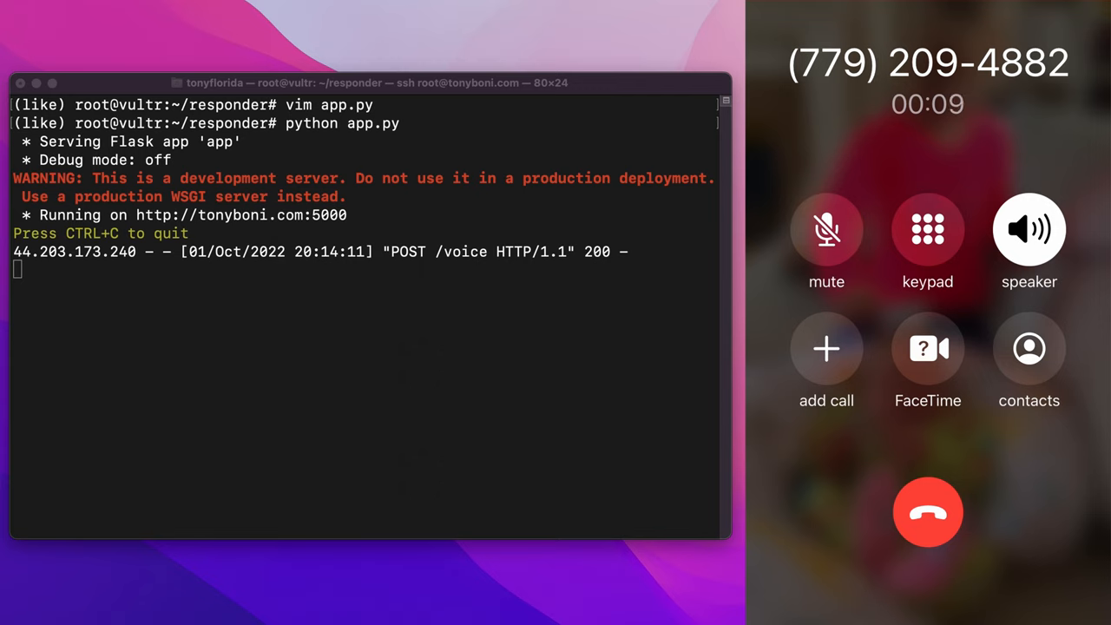
left_click(926, 243)
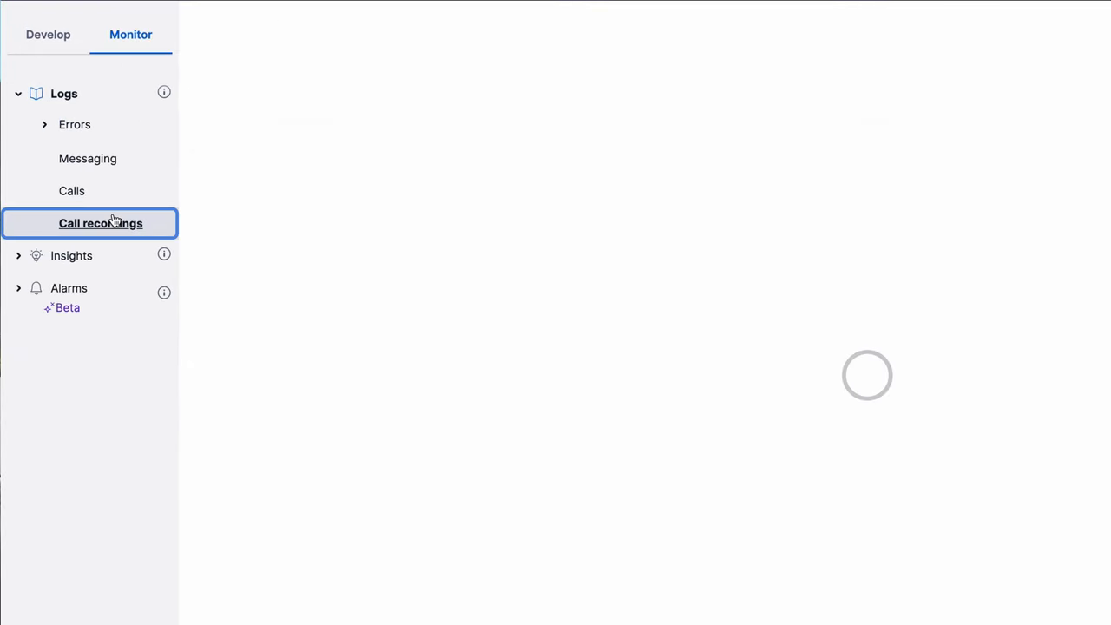
Step: Play back the newest 5-second call recording from the Call recordings log
left_click(100, 223)
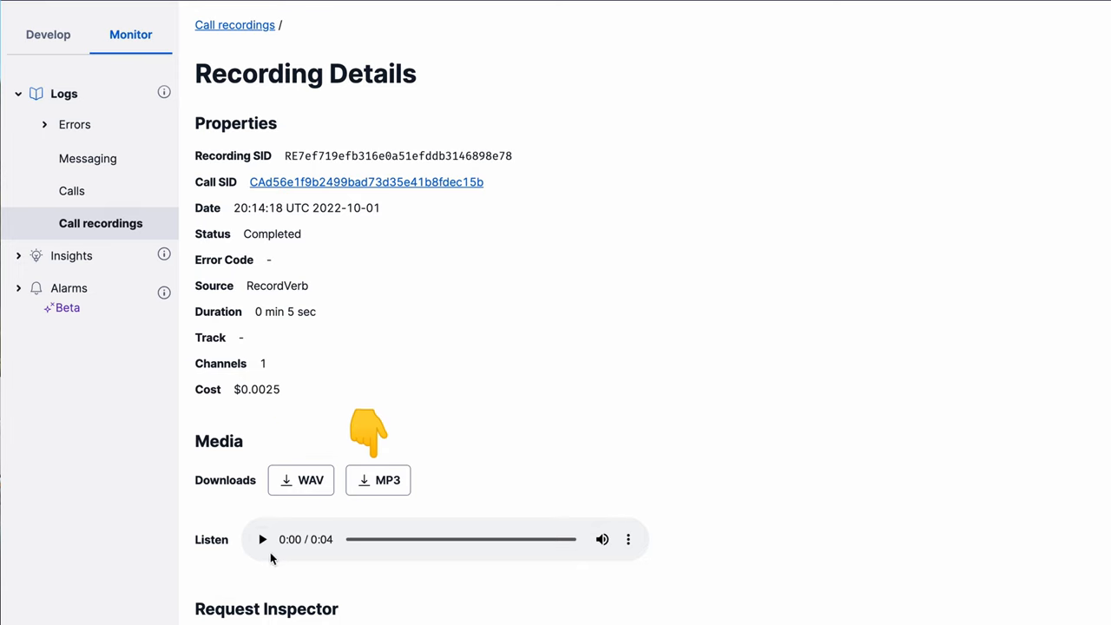
left_click(262, 539)
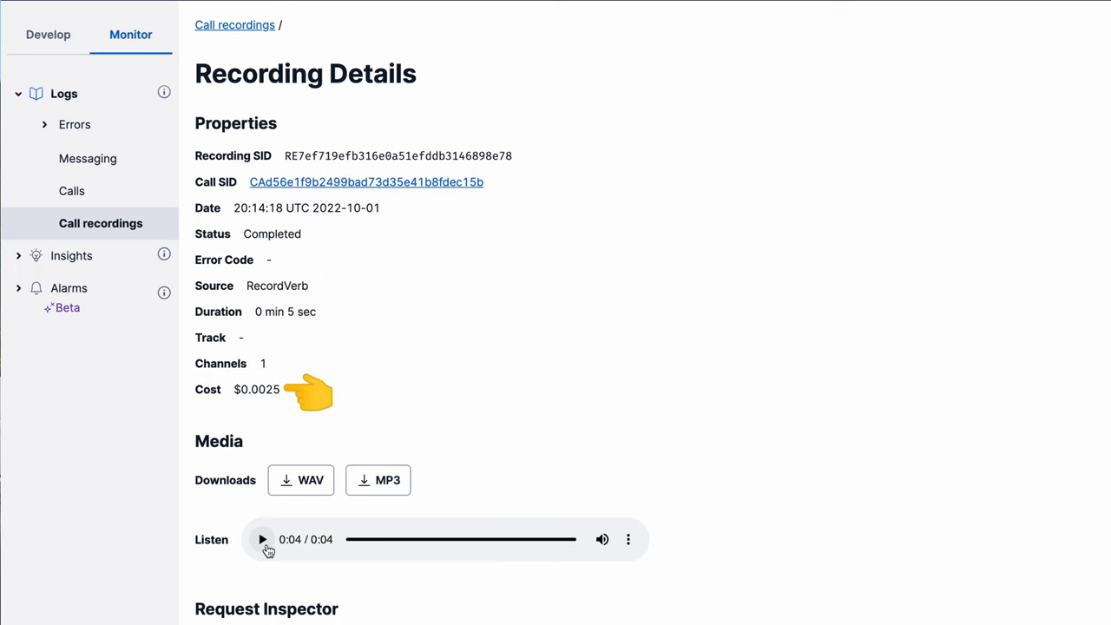
Step: View the latest call's details (13 seconds, $0.0085) and start entering twilio.com in the browser
left_click(71, 191)
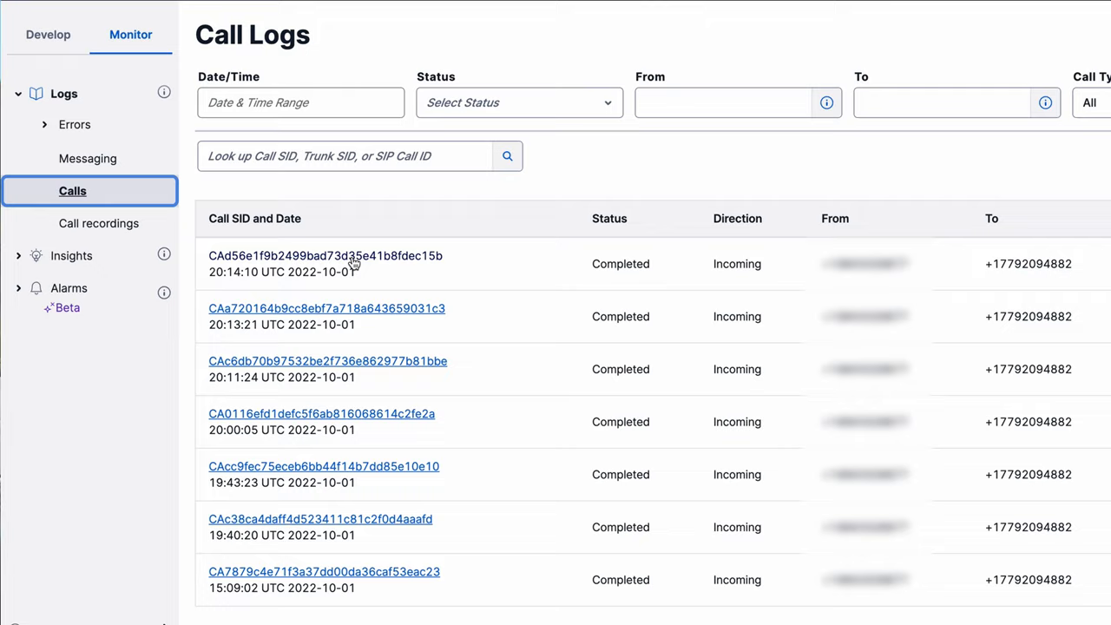
left_click(324, 255)
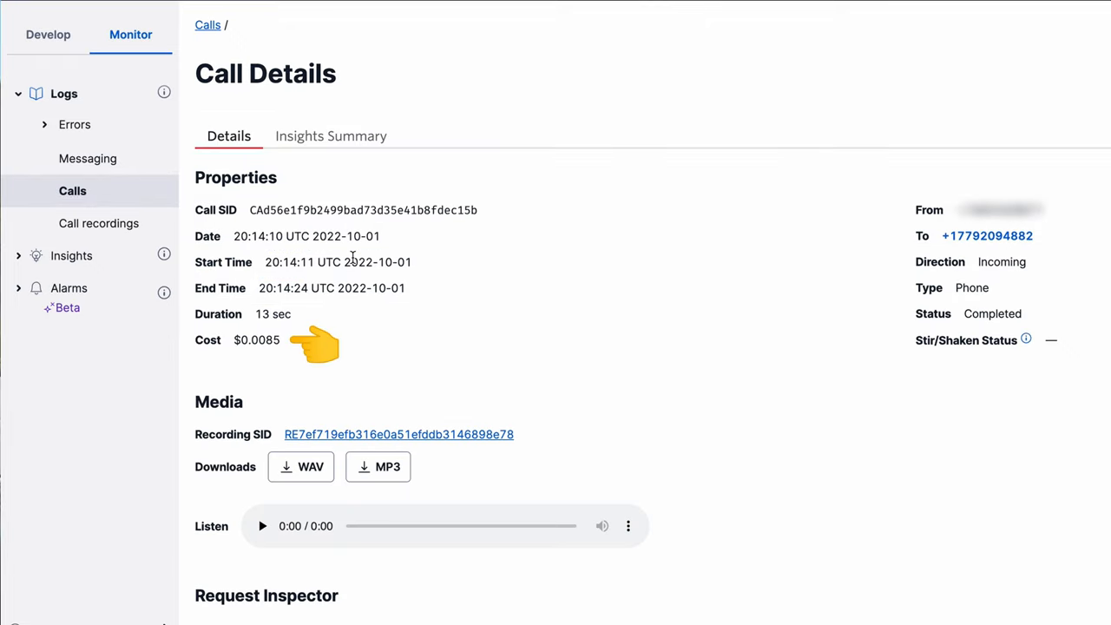
type("twilio.com")
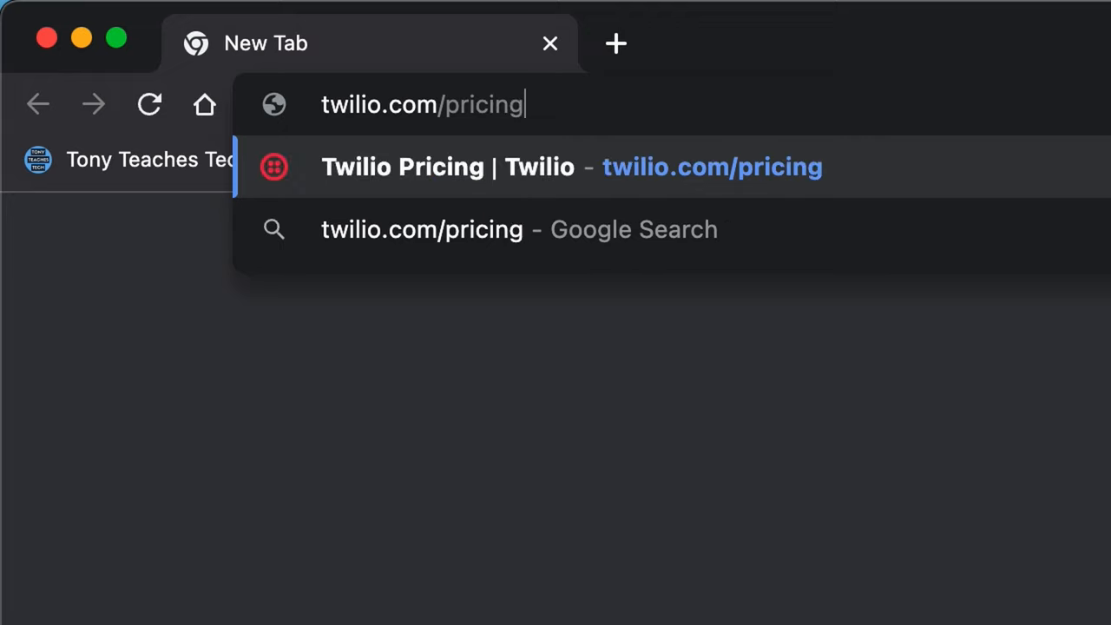
Step: Load the Twilio page and scroll to the <Say> verb's voice attribute values (man, woman, alice, Polly)
key("Enter")
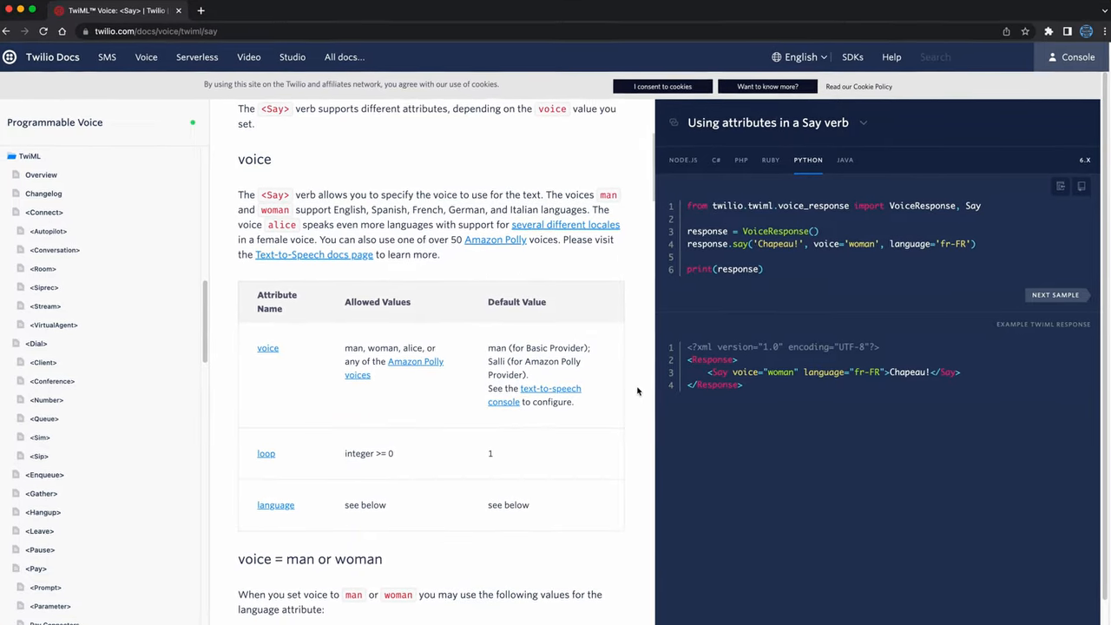
scroll("down", 3)
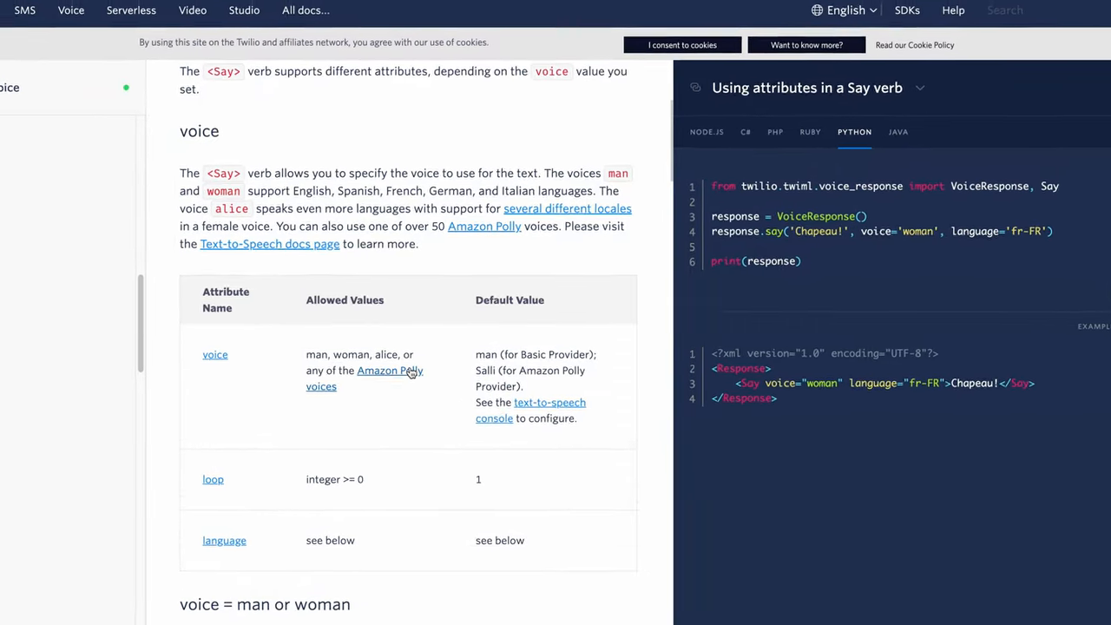